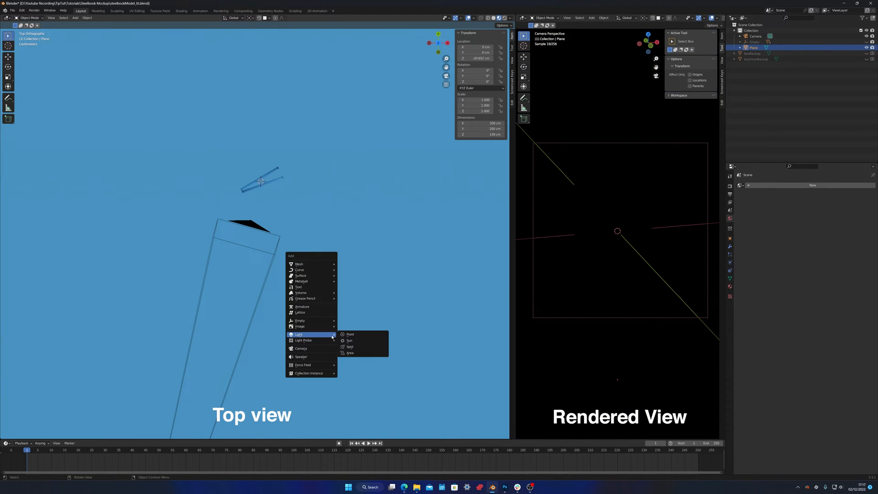
# Add an area light and aim it so the steelbook is lit against the blue backdrop
pyautogui.click(350, 352)
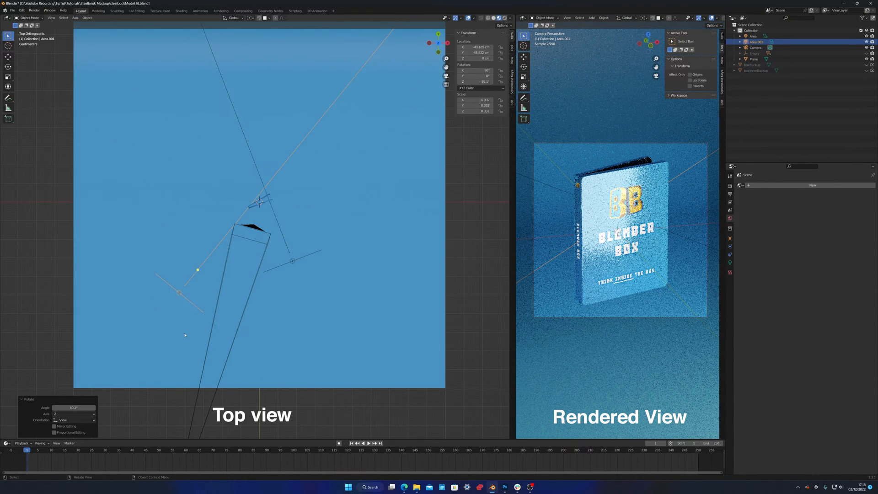
# Angle the second area light and place a 10 W point light behind the box, upper right
pyautogui.press('s')
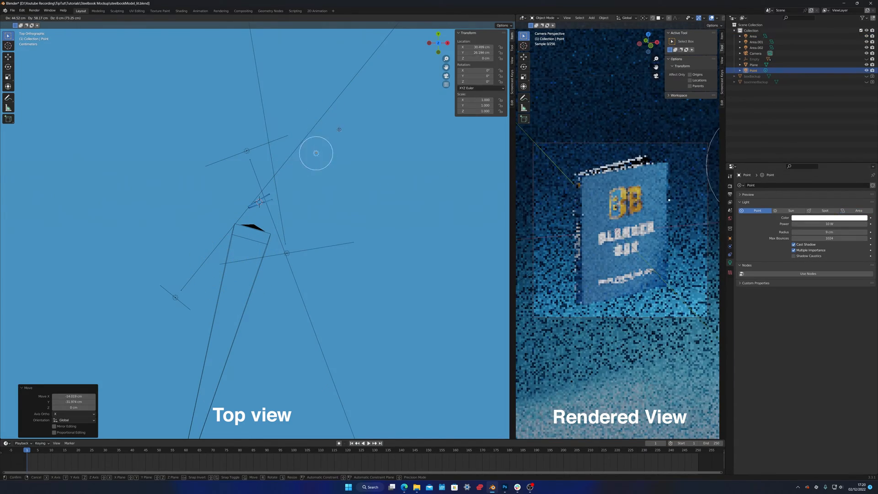
pyautogui.click(293, 143)
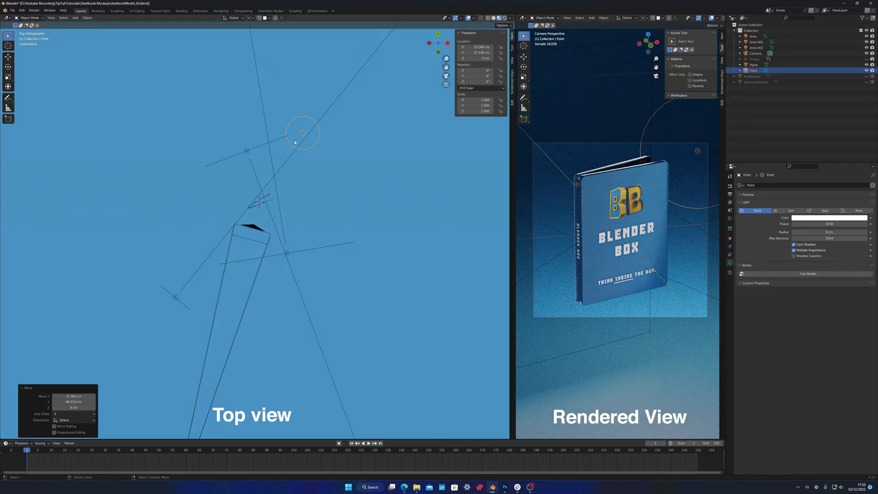